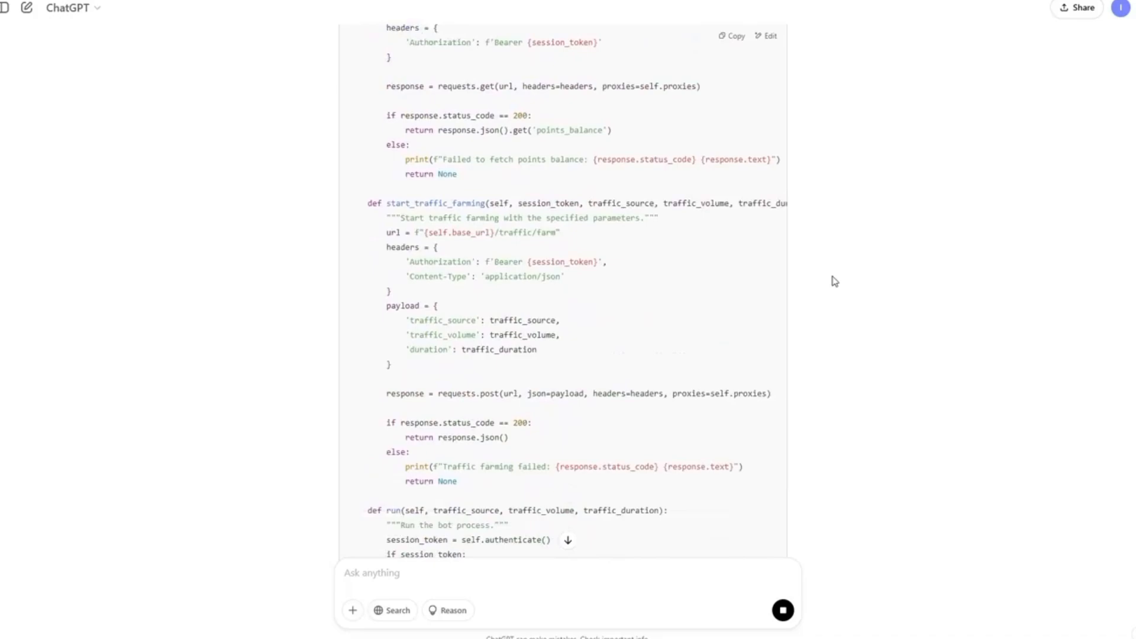
{"action": "scroll", "scroll_direction": "down", "scroll_amount": 3}
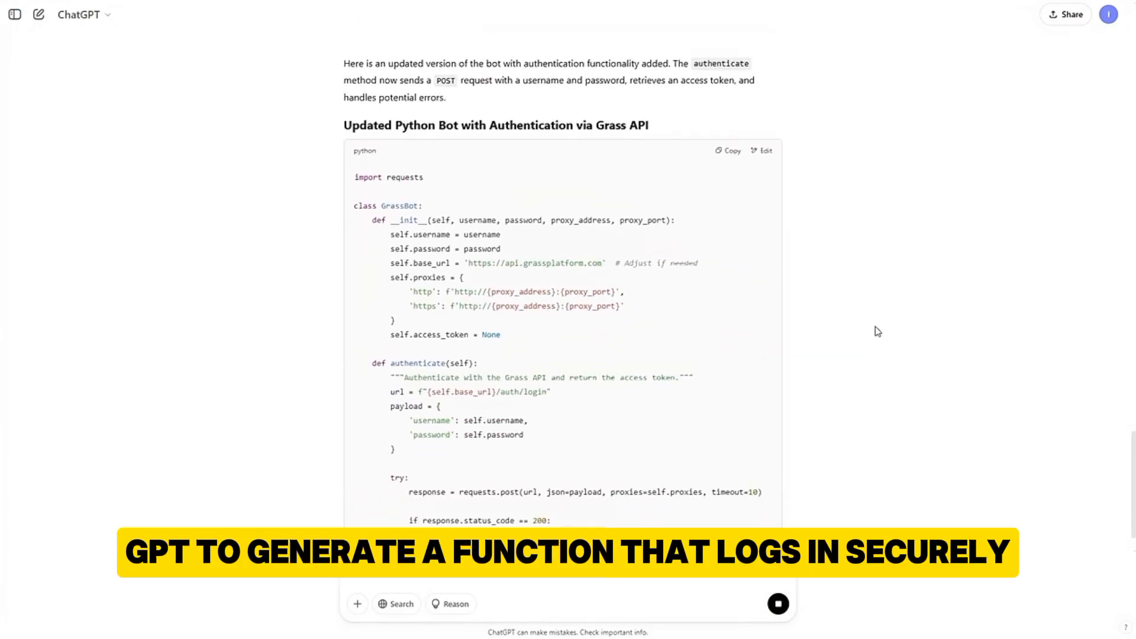
{"action": "scroll", "scroll_direction": "down", "scroll_amount": 3}
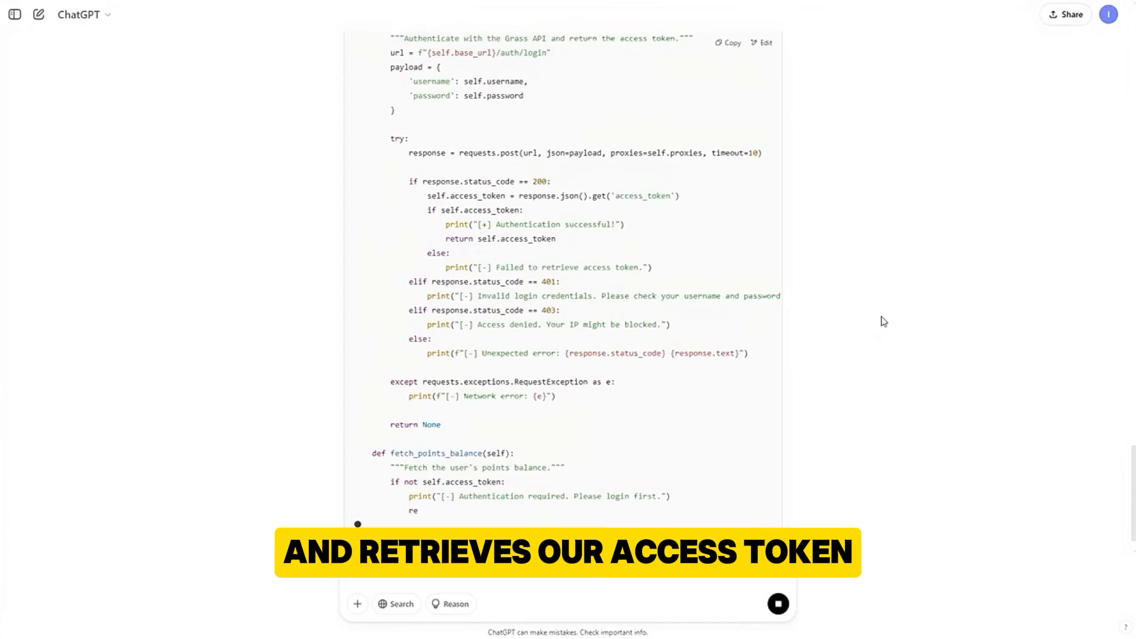
{"action": "scroll", "scroll_direction": "down", "scroll_amount": 3}
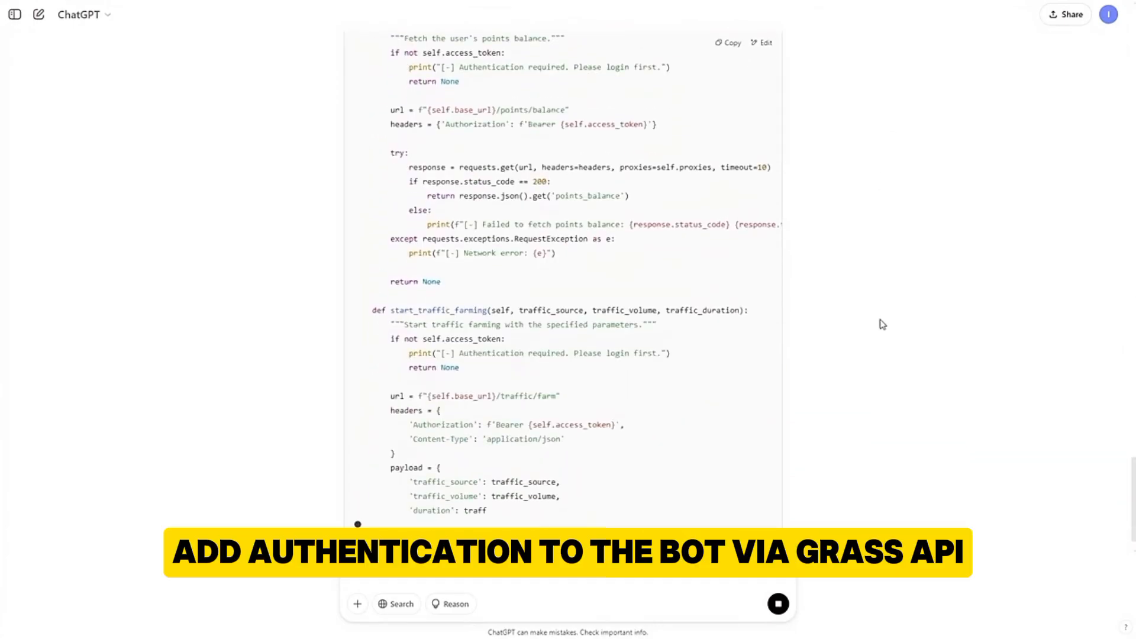
{"action": "scroll", "scroll_direction": "down", "scroll_amount": 3}
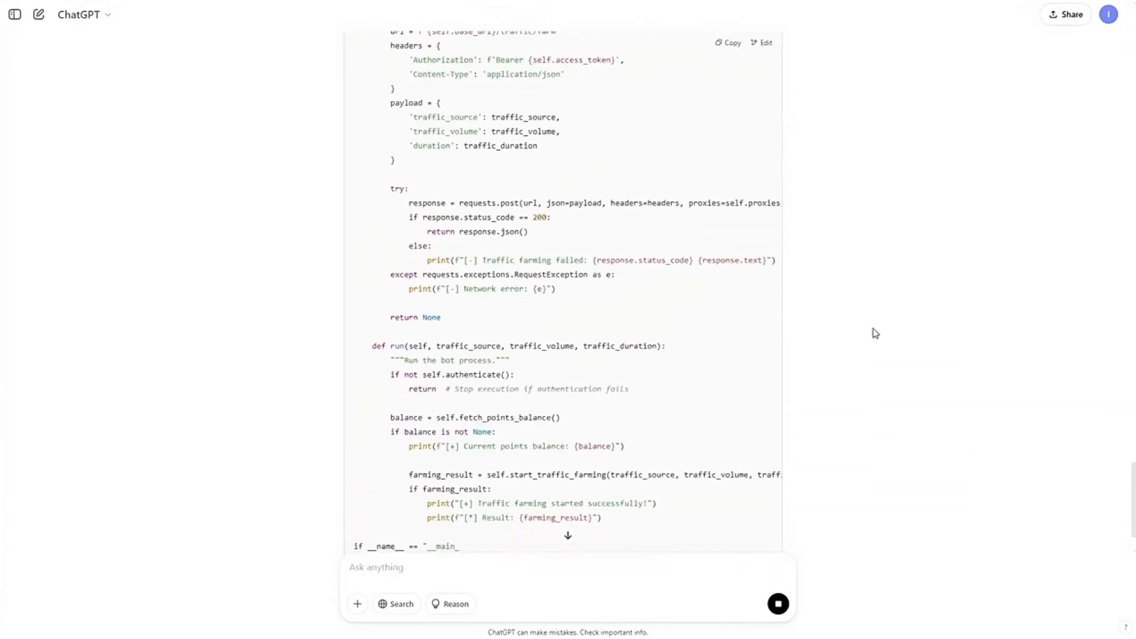
{"action": "scroll", "scroll_direction": "down", "scroll_amount": 3}
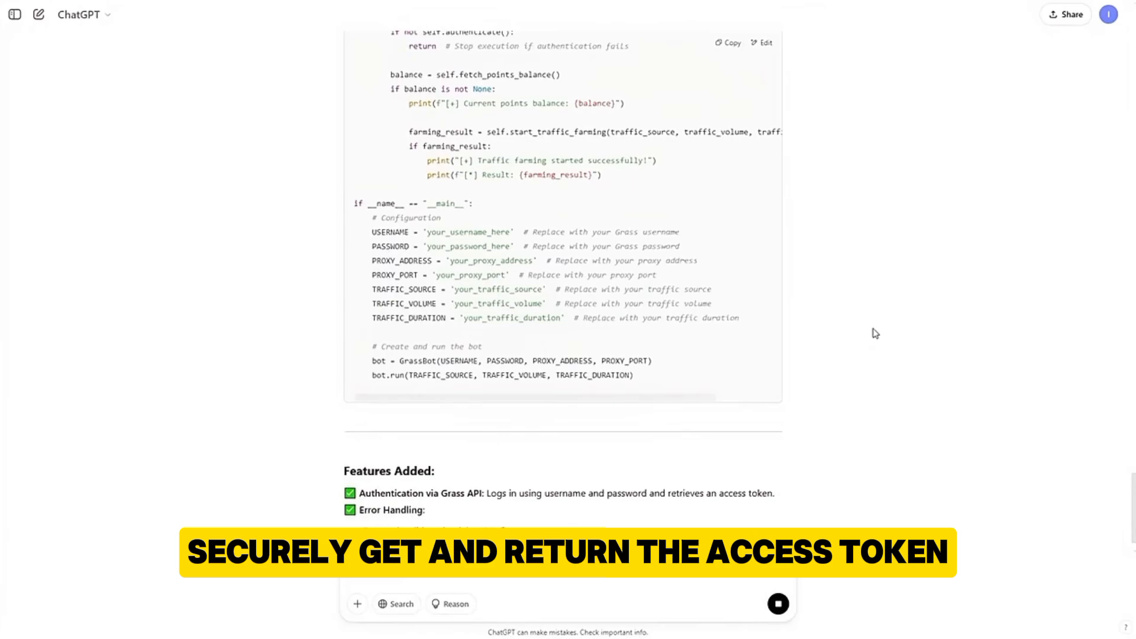
{"action": "scroll", "scroll_direction": "down", "scroll_amount": 3}
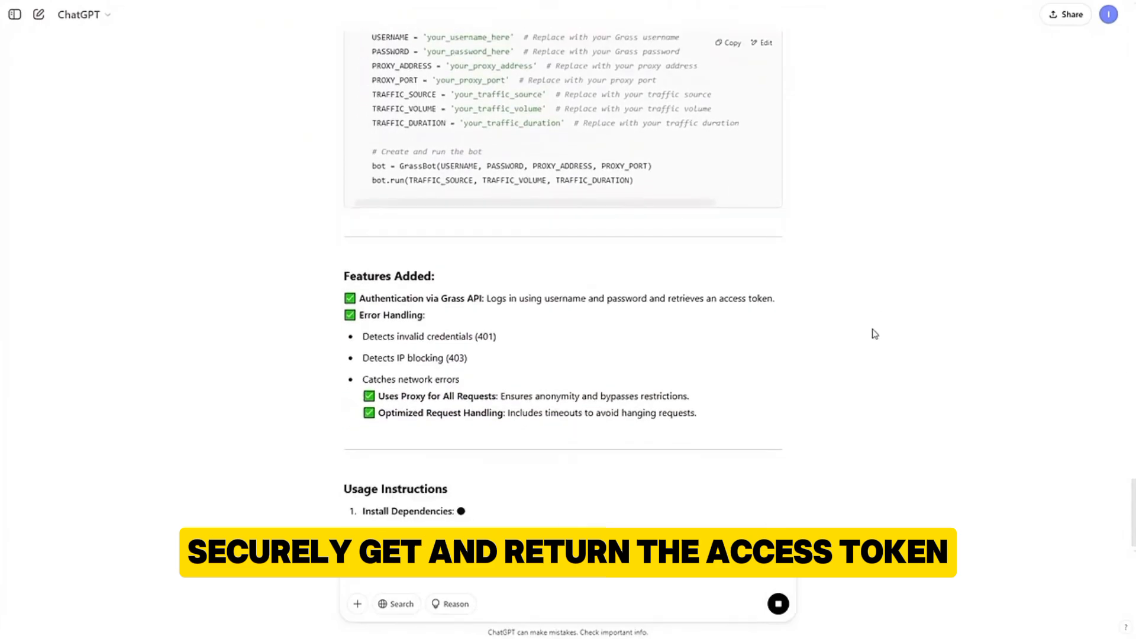
{"action": "scroll", "scroll_direction": "down", "scroll_amount": 3}
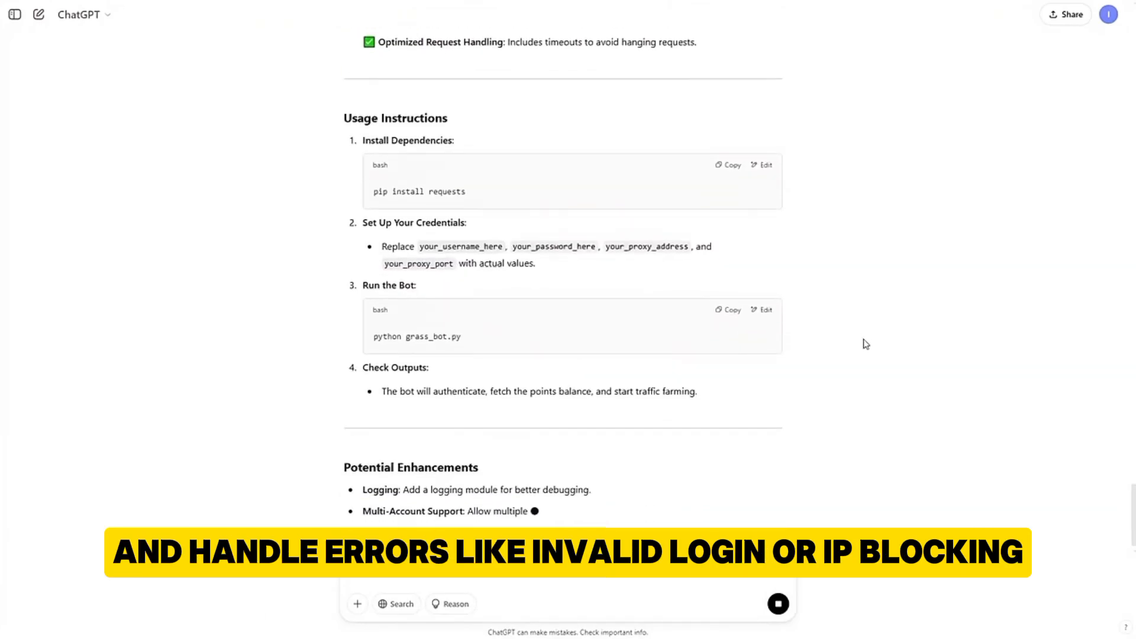
{"action": "scroll", "scroll_direction": "down", "scroll_amount": 3}
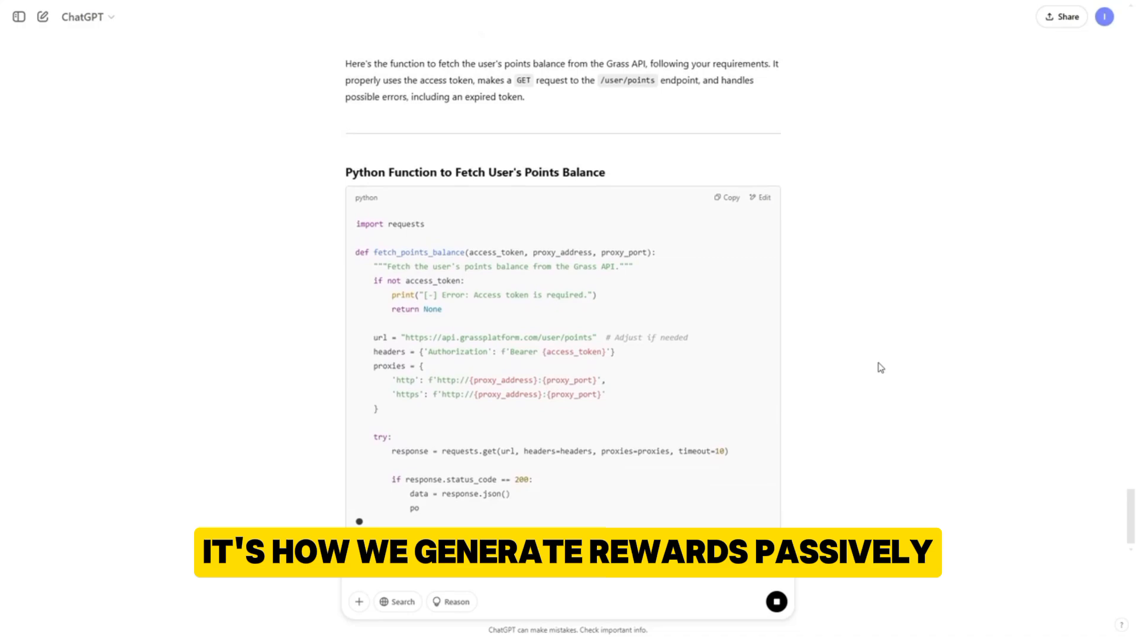
{"action": "scroll", "scroll_direction": "down", "scroll_amount": 3}
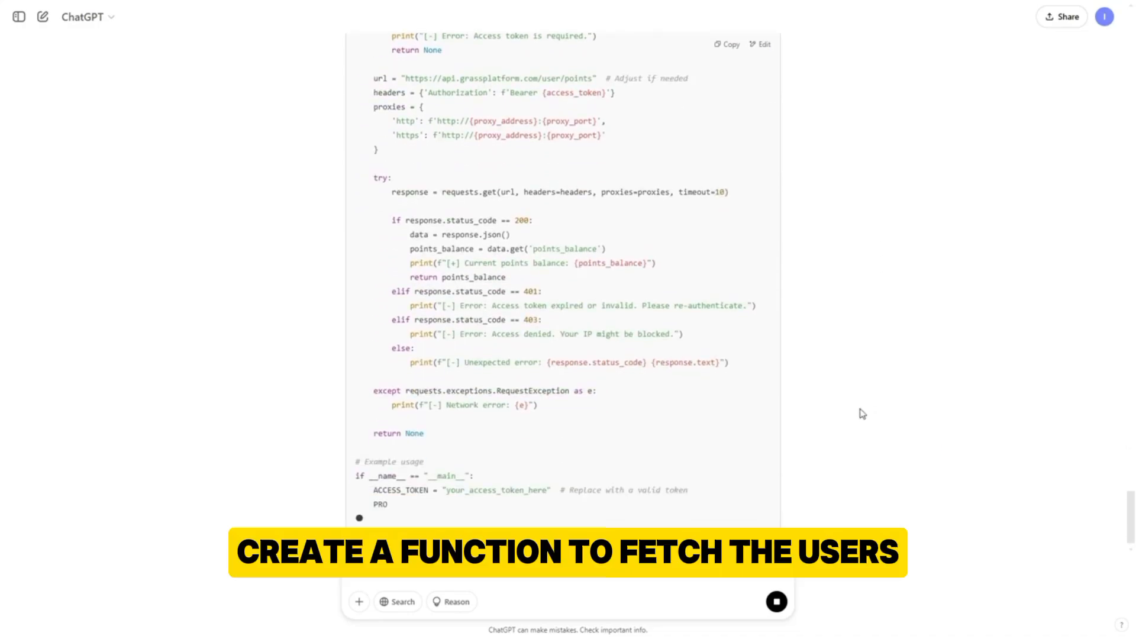
{"action": "scroll", "scroll_direction": "down", "scroll_amount": 3}
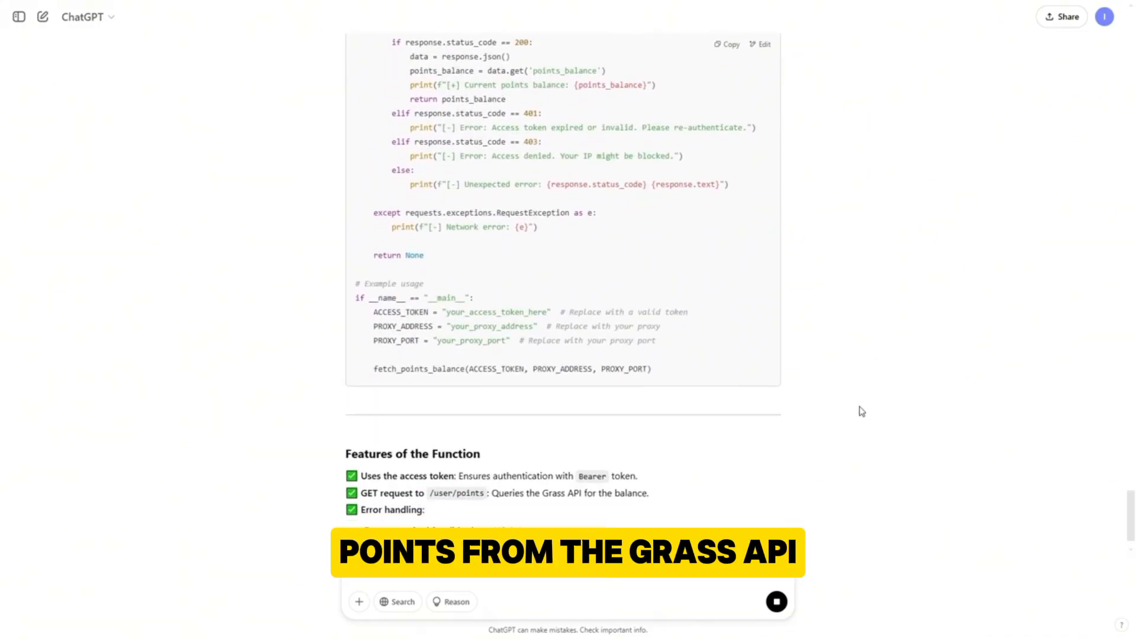
{"action": "scroll", "scroll_direction": "down", "scroll_amount": 3}
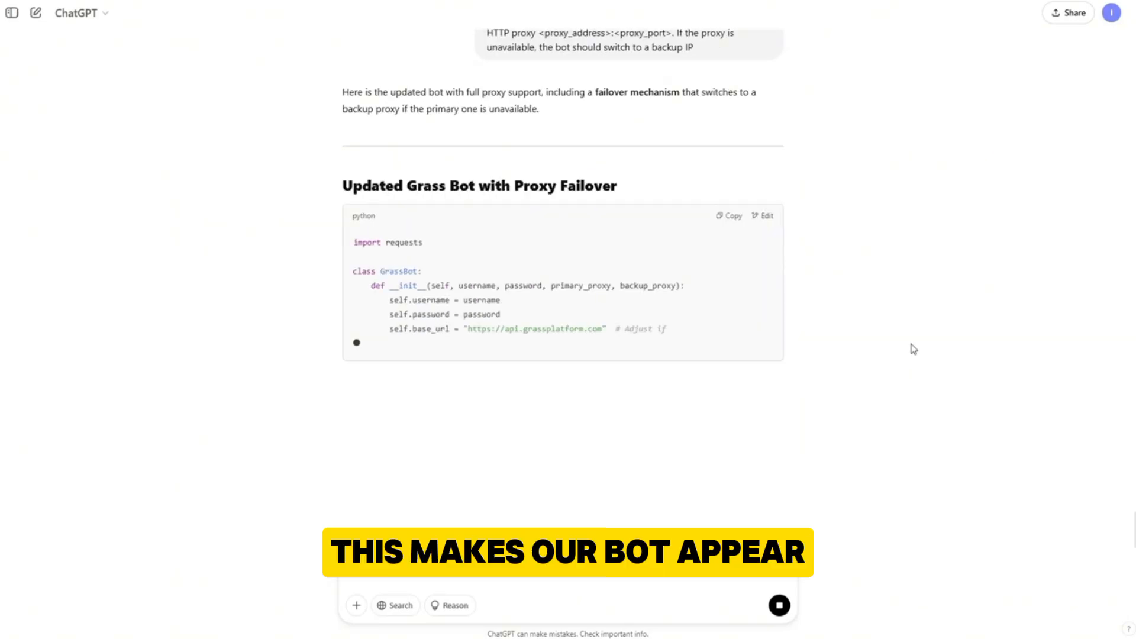
{"action": "scroll", "scroll_direction": "down", "scroll_amount": 3}
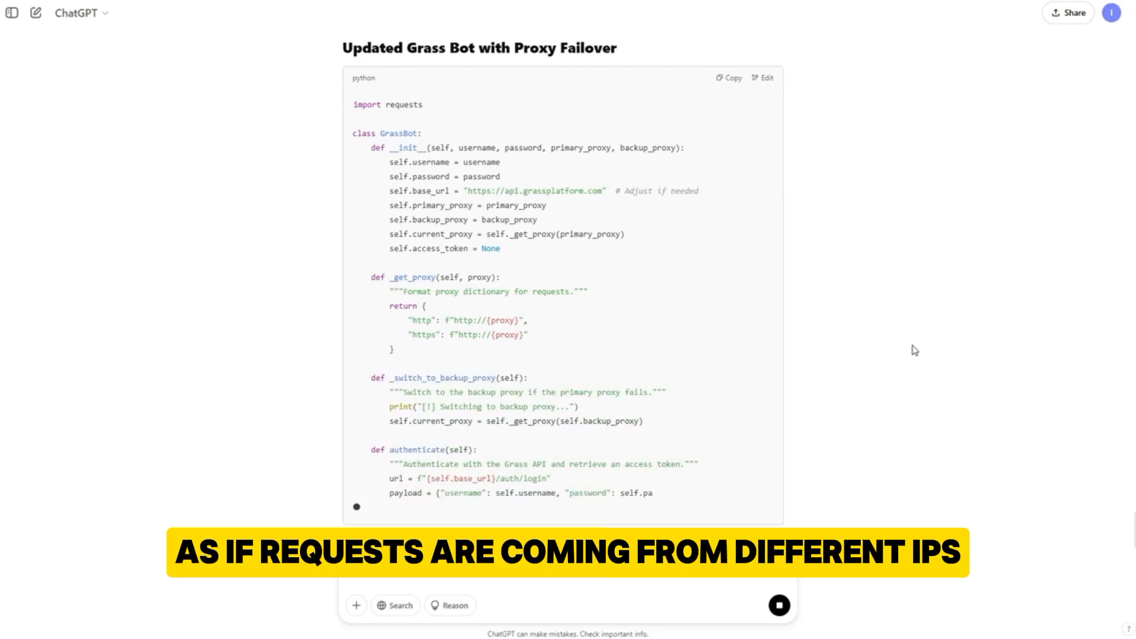
{"action": "scroll", "scroll_direction": "down", "scroll_amount": 3}
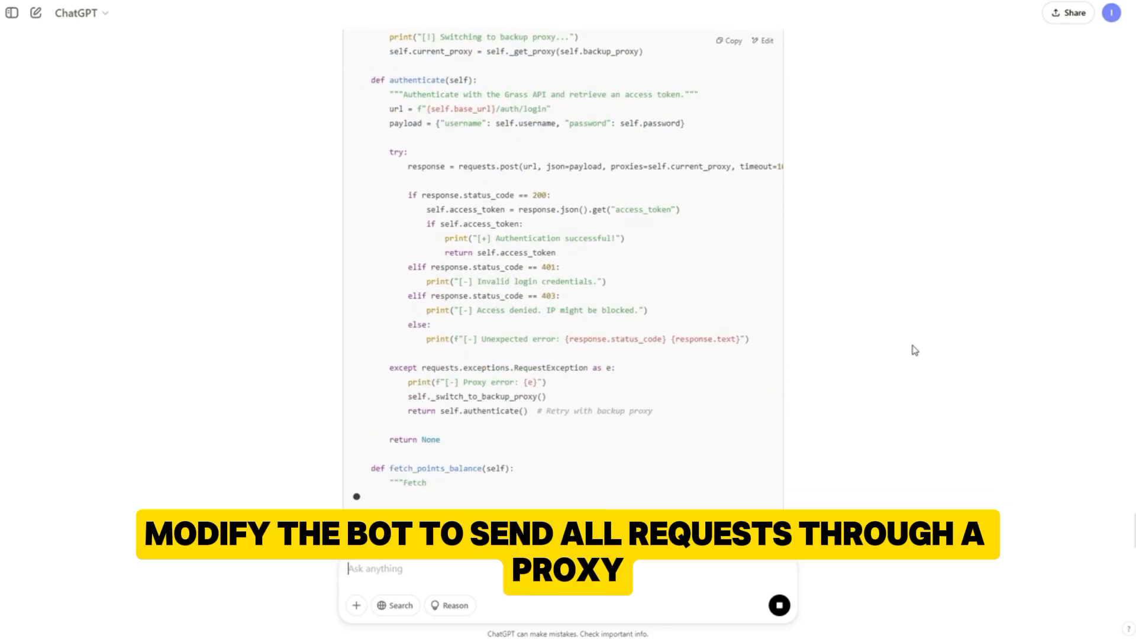
{"action": "scroll", "scroll_direction": "down", "scroll_amount": 3}
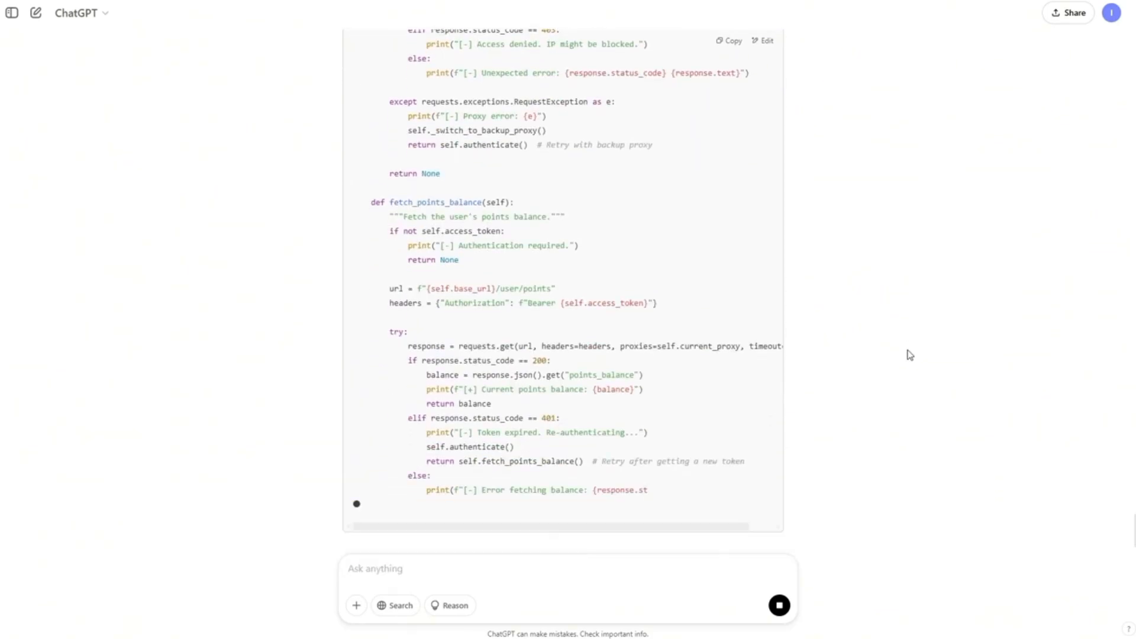
{"action": "scroll", "scroll_direction": "down", "scroll_amount": 3}
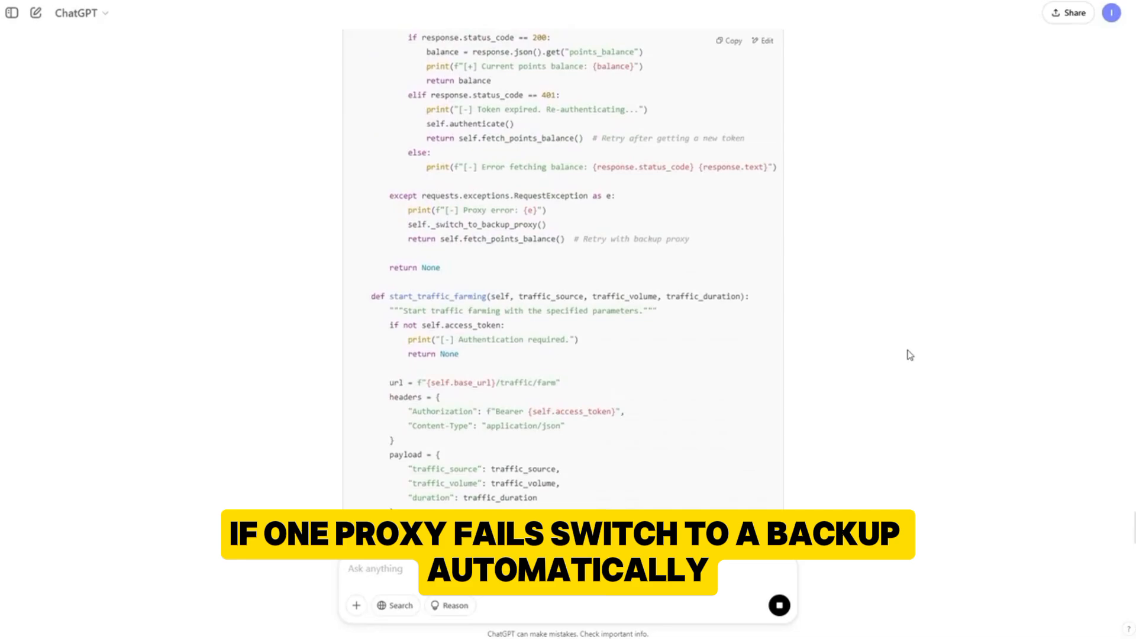
{"action": "scroll", "scroll_direction": "down", "scroll_amount": 3}
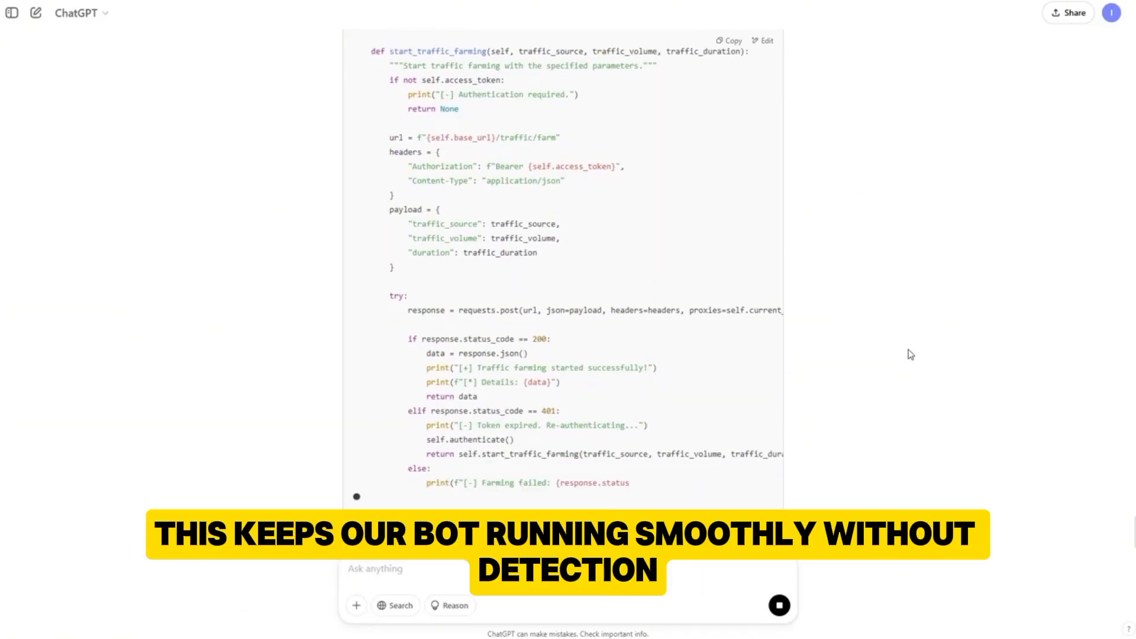
{"action": "scroll", "scroll_direction": "down", "scroll_amount": 3}
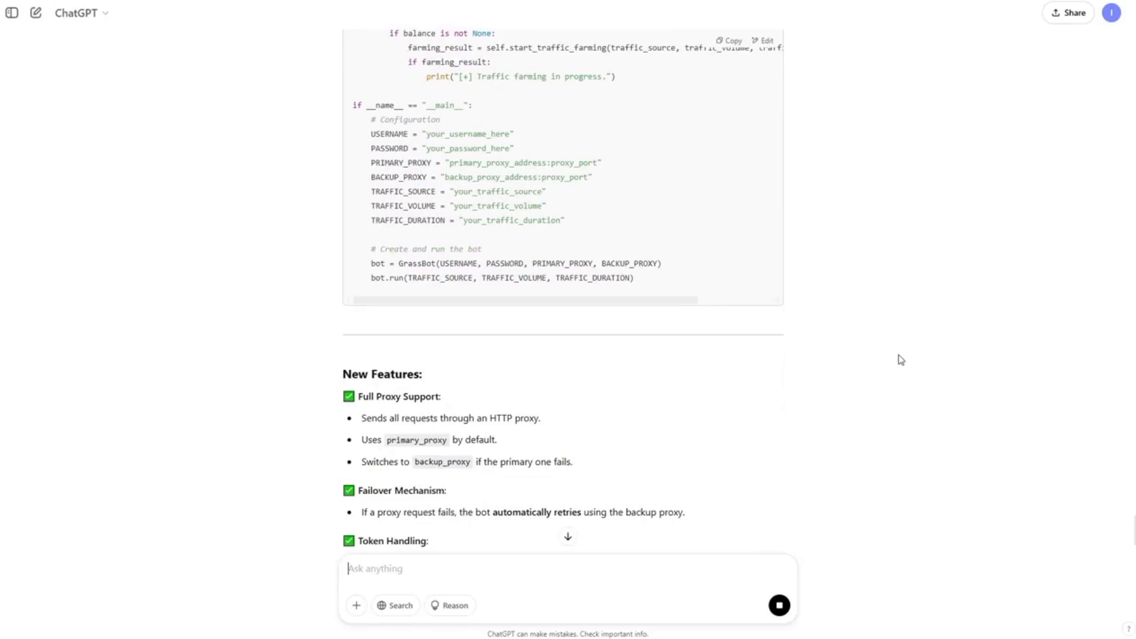
{"action": "scroll", "scroll_direction": "down", "scroll_amount": 3}
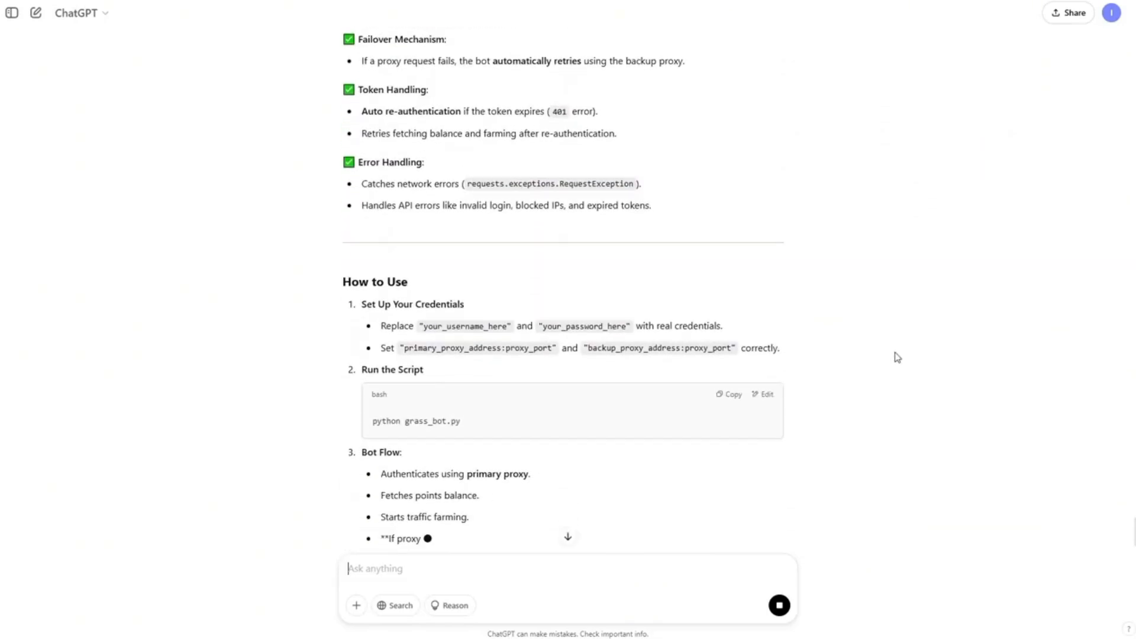
{"action": "scroll", "scroll_direction": "down", "scroll_amount": 3}
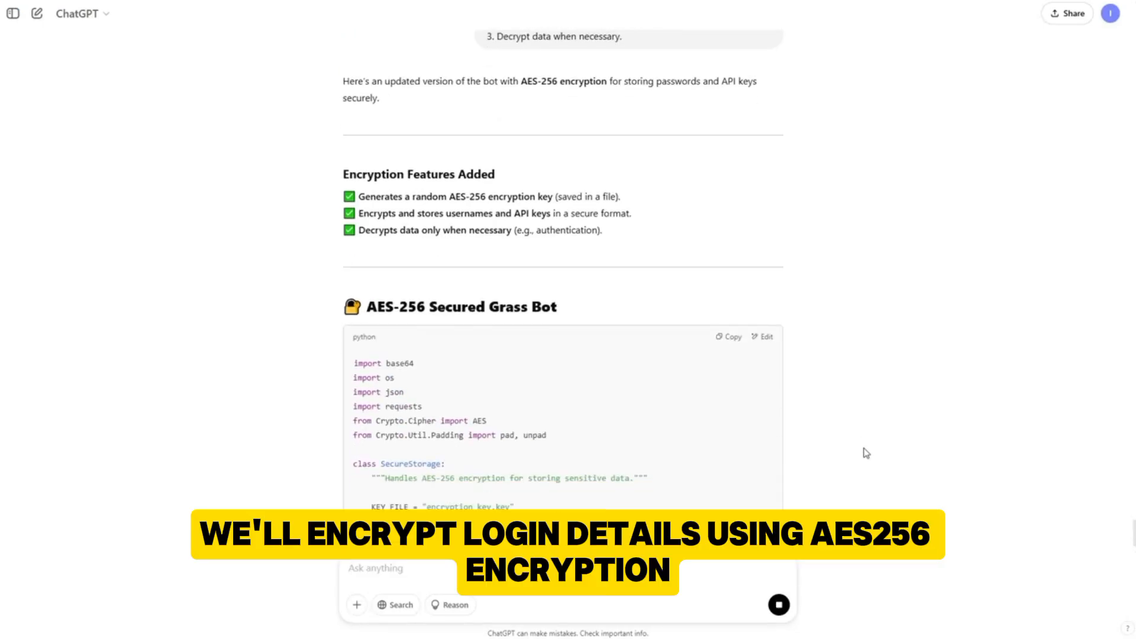
{"action": "scroll", "scroll_direction": "down", "scroll_amount": 3}
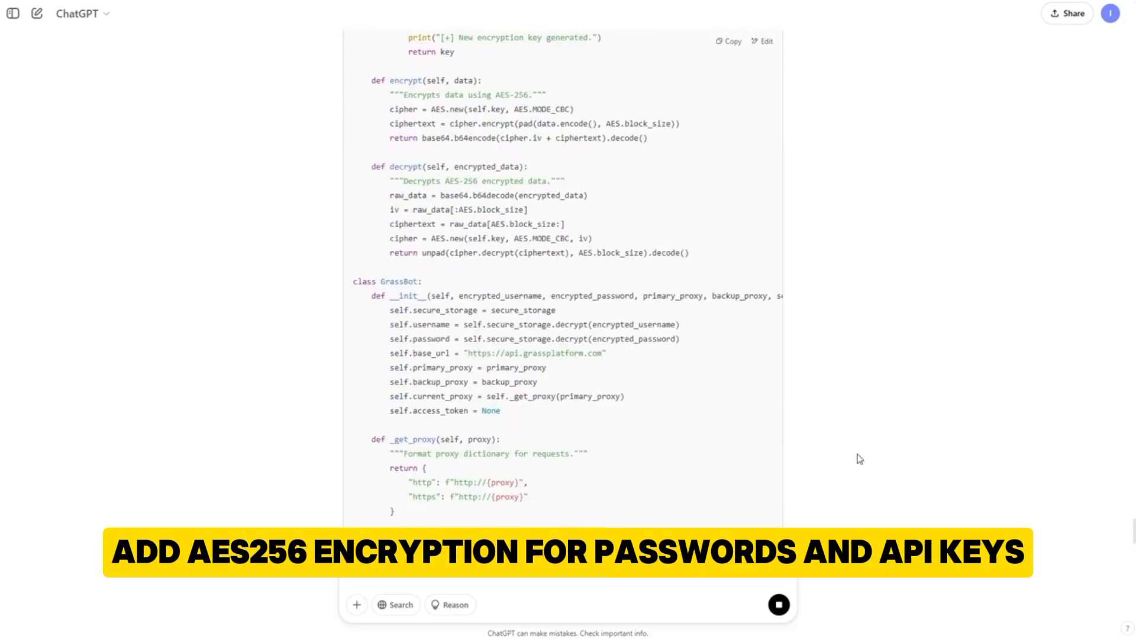
{"action": "scroll", "scroll_direction": "down", "scroll_amount": 3}
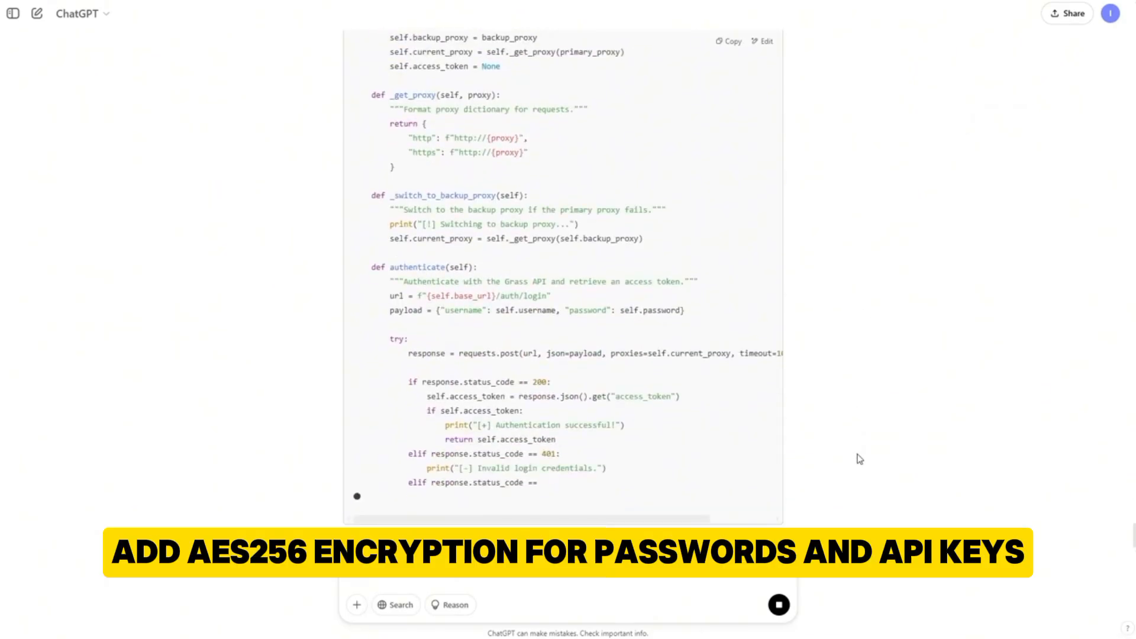
{"action": "scroll", "scroll_direction": "down", "scroll_amount": 3}
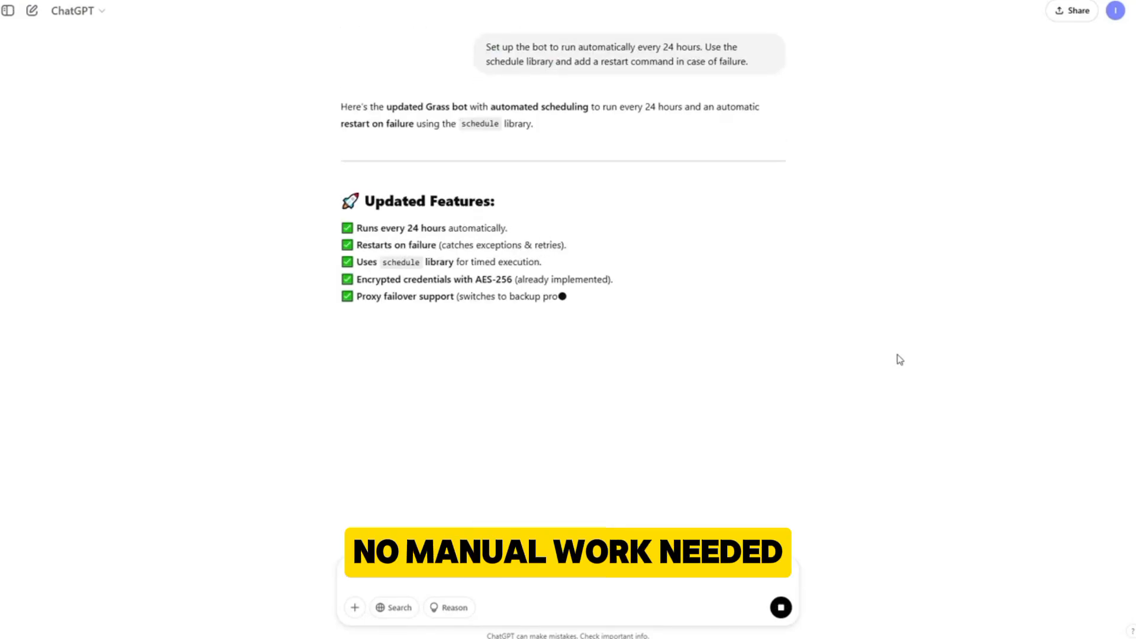
{"action": "scroll", "scroll_direction": "down", "scroll_amount": 3}
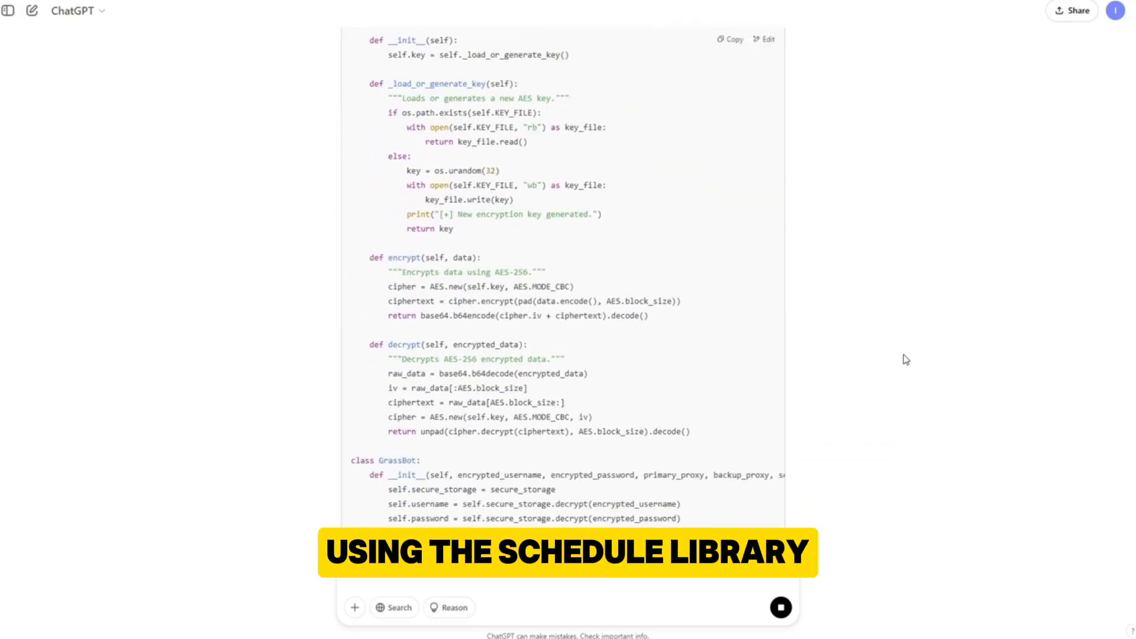
{"action": "scroll", "scroll_direction": "down", "scroll_amount": 3}
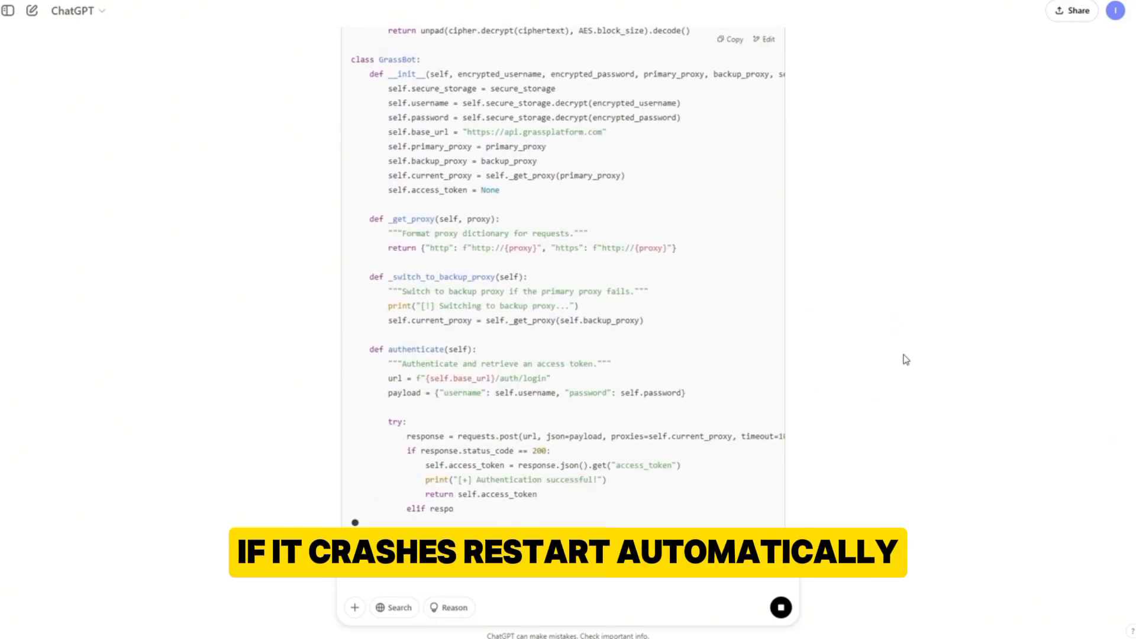
{"action": "scroll", "scroll_direction": "down", "scroll_amount": 3}
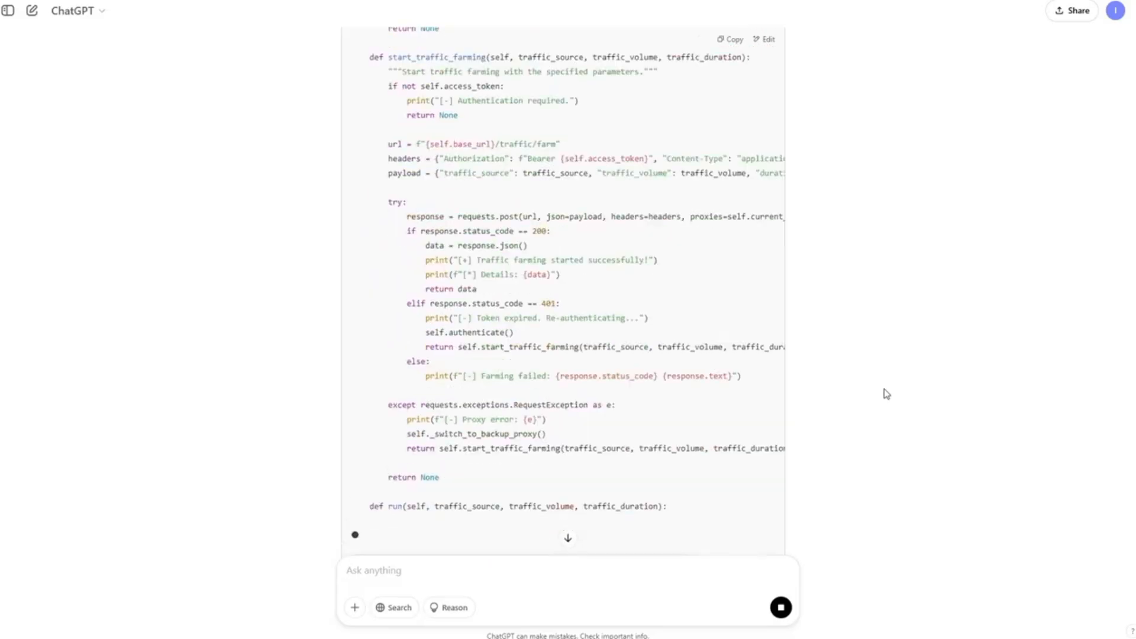
{"action": "scroll", "scroll_direction": "down", "scroll_amount": 3}
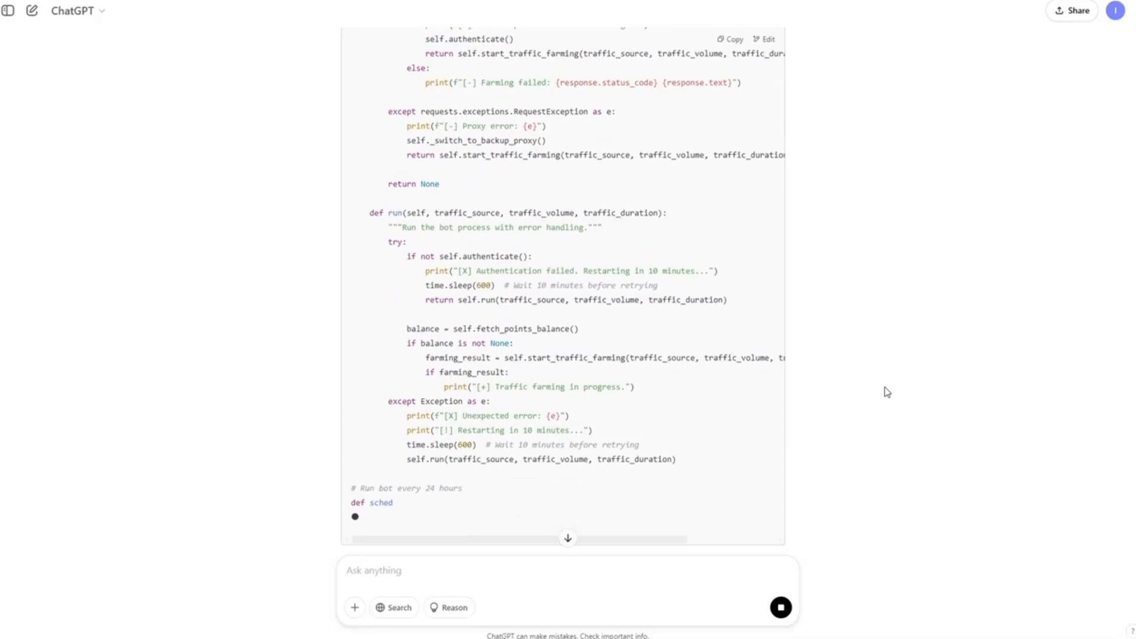
{"action": "scroll", "scroll_direction": "down", "scroll_amount": 3}
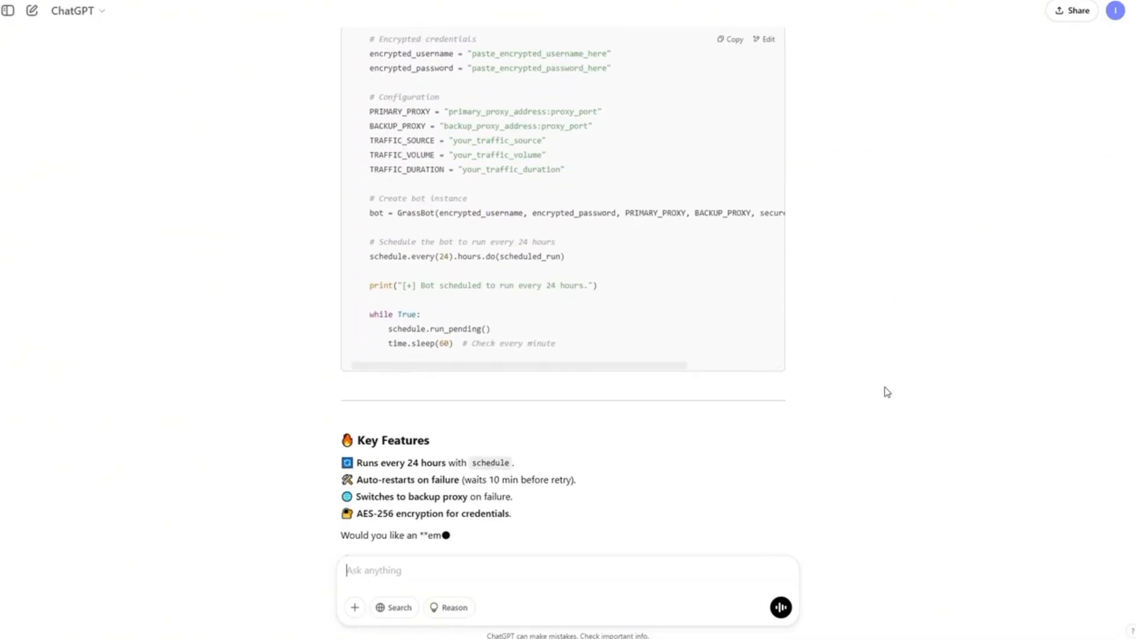
{"action": "scroll", "scroll_direction": "down", "scroll_amount": 3}
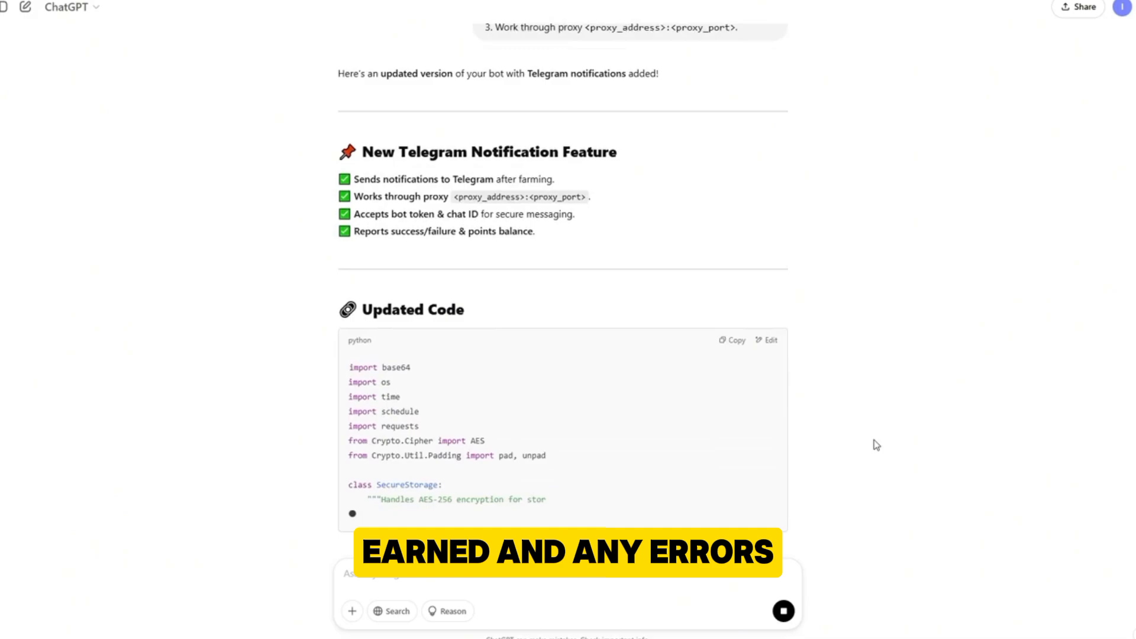
{"action": "scroll", "scroll_direction": "down", "scroll_amount": 3}
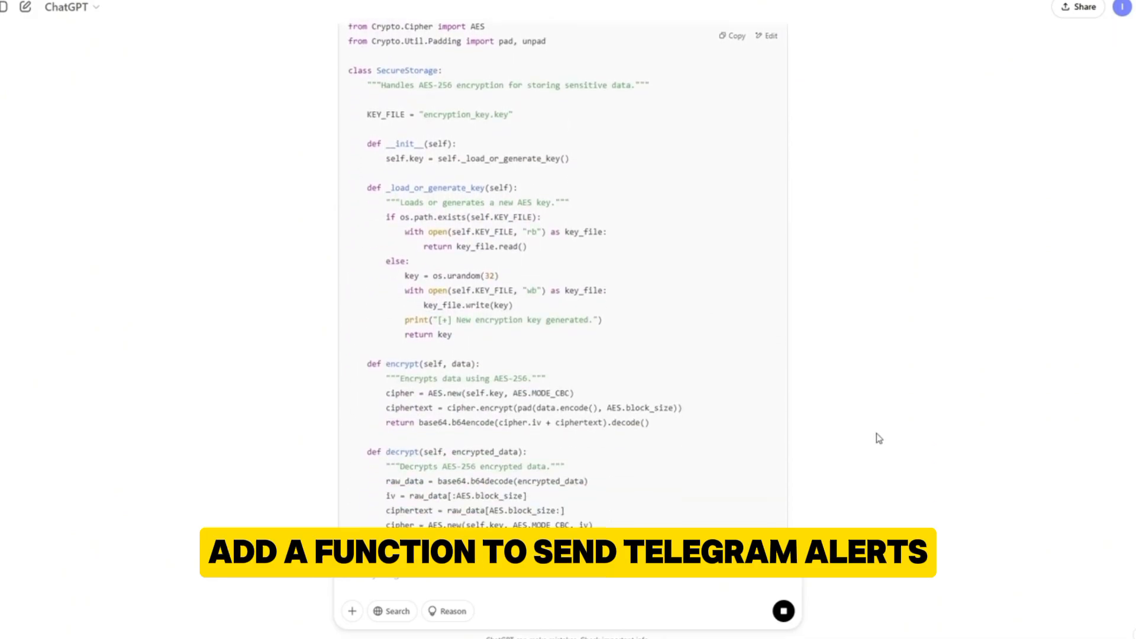
{"action": "scroll", "scroll_direction": "down", "scroll_amount": 3}
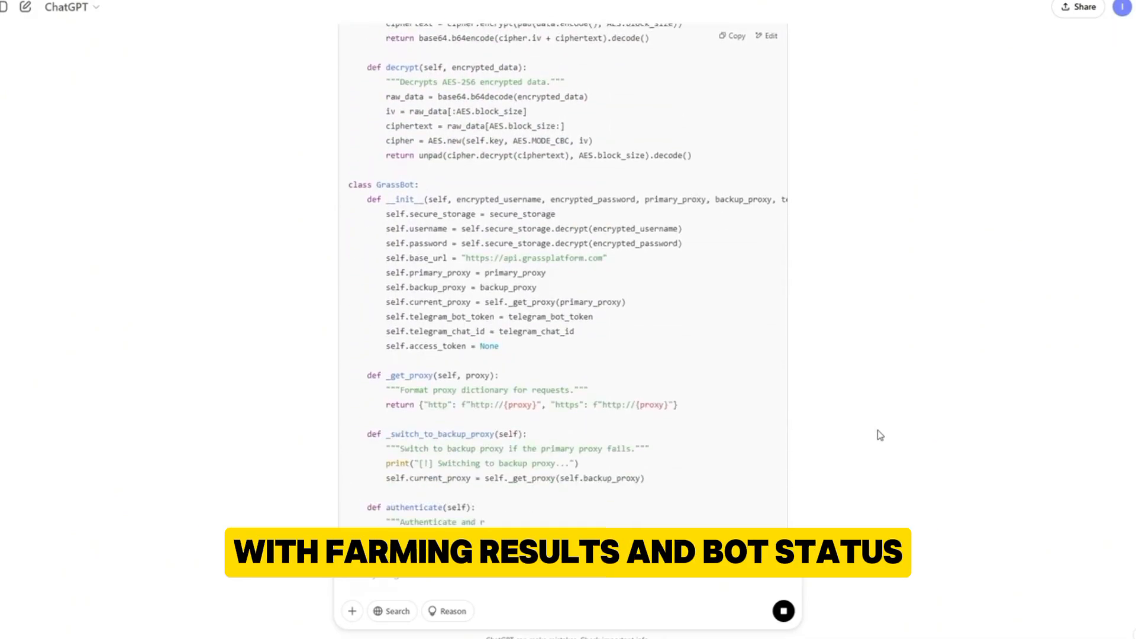
{"action": "scroll", "scroll_direction": "down", "scroll_amount": 3}
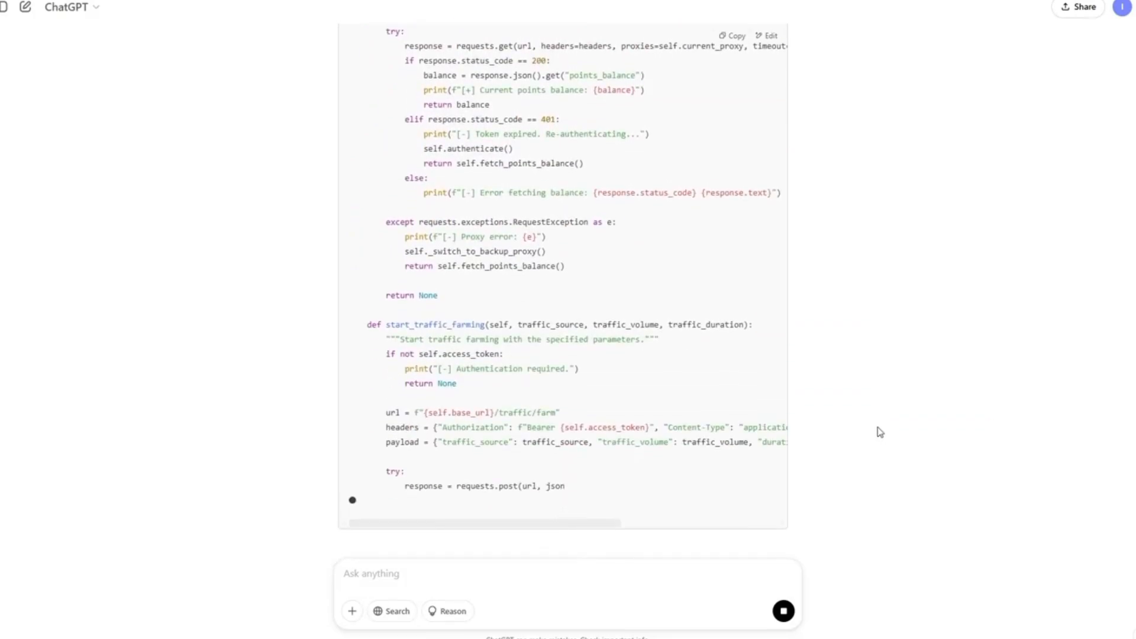
{"action": "scroll", "scroll_direction": "down", "scroll_amount": 3}
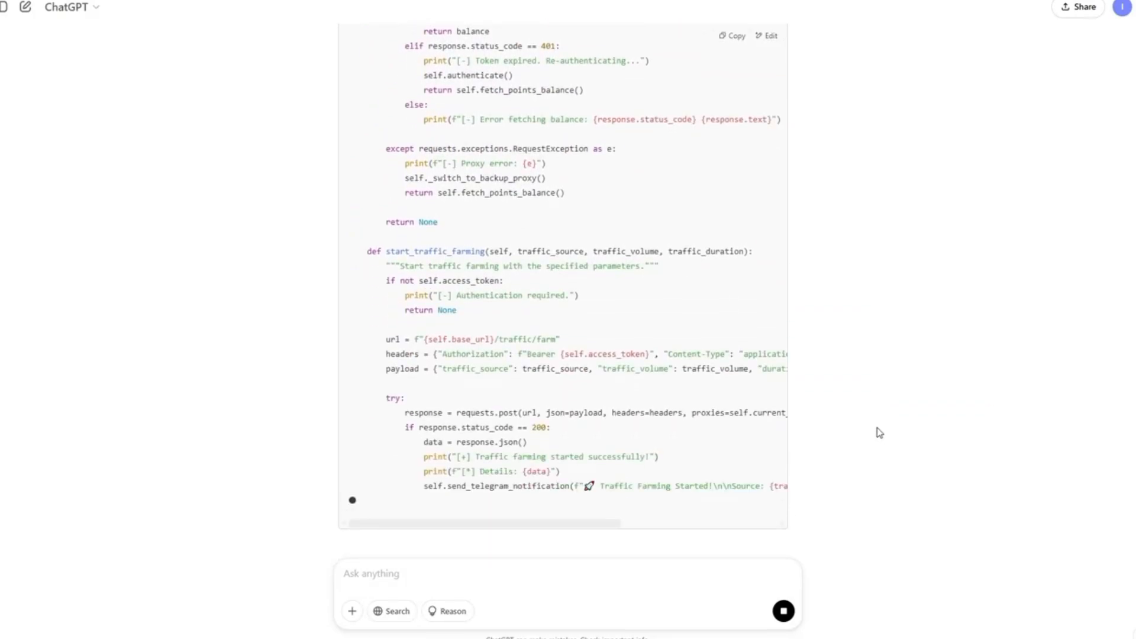
{"action": "scroll", "scroll_direction": "down", "scroll_amount": 3}
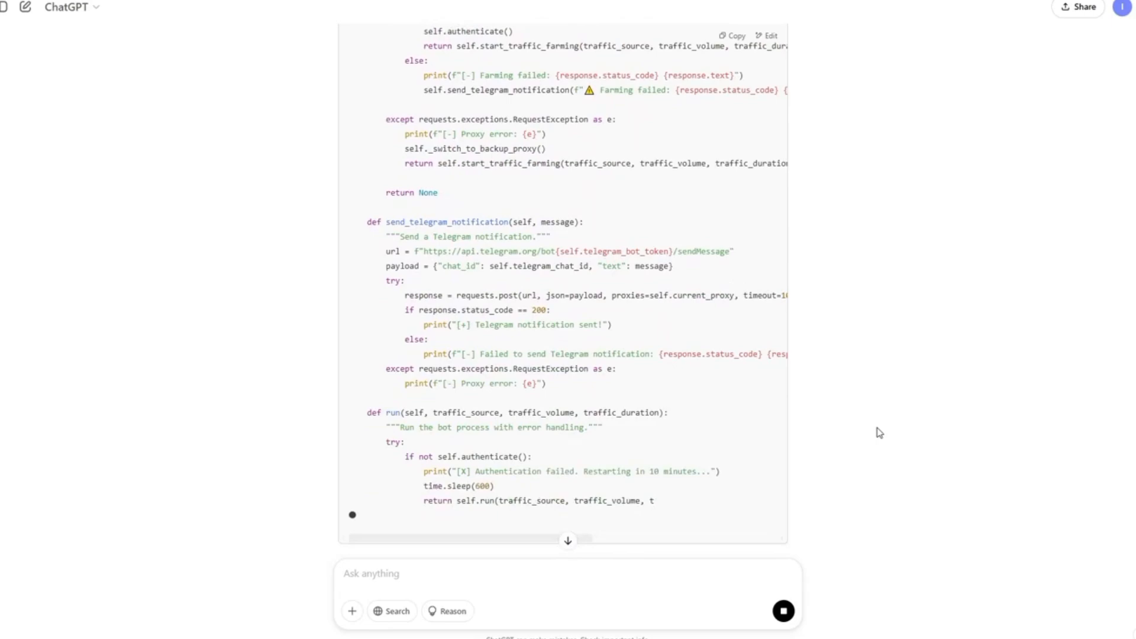